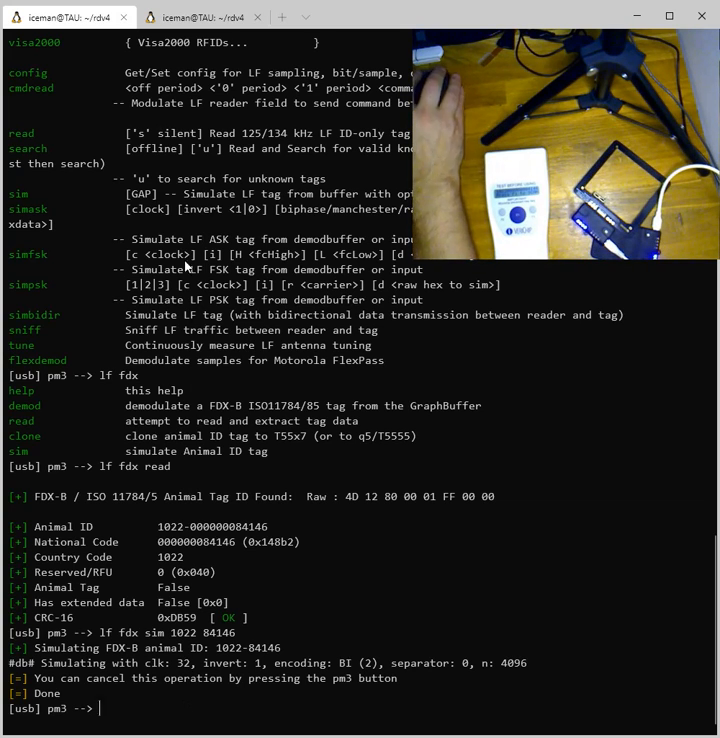
Step: In the second terminal tab, enter the launch command ./client/proxmark3 /dev/ttyS3
click(200, 17)
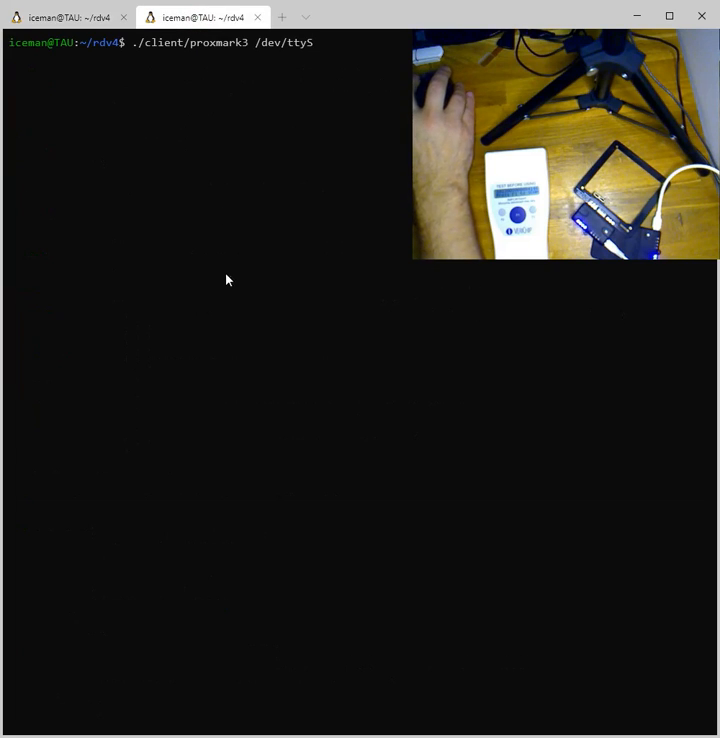
mouse_move(228, 299)
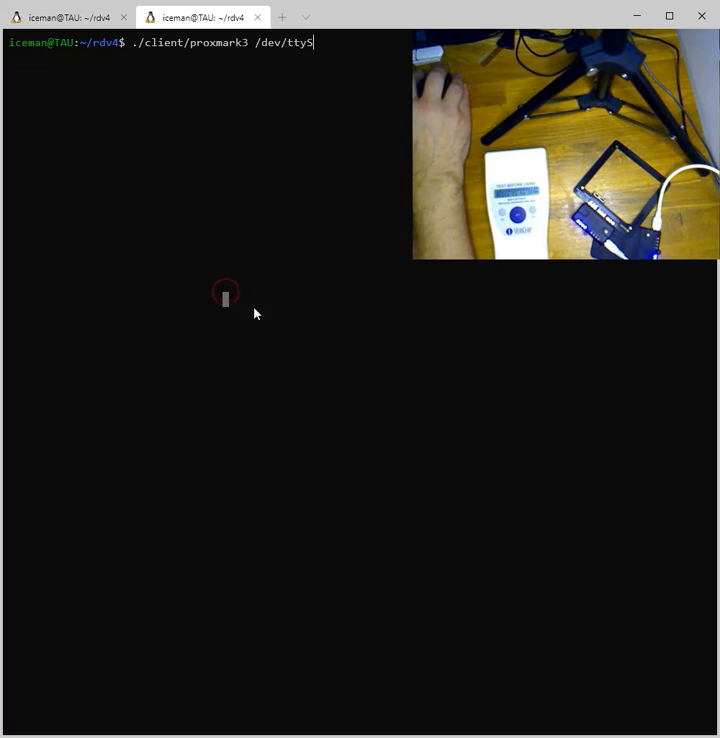
text(3)
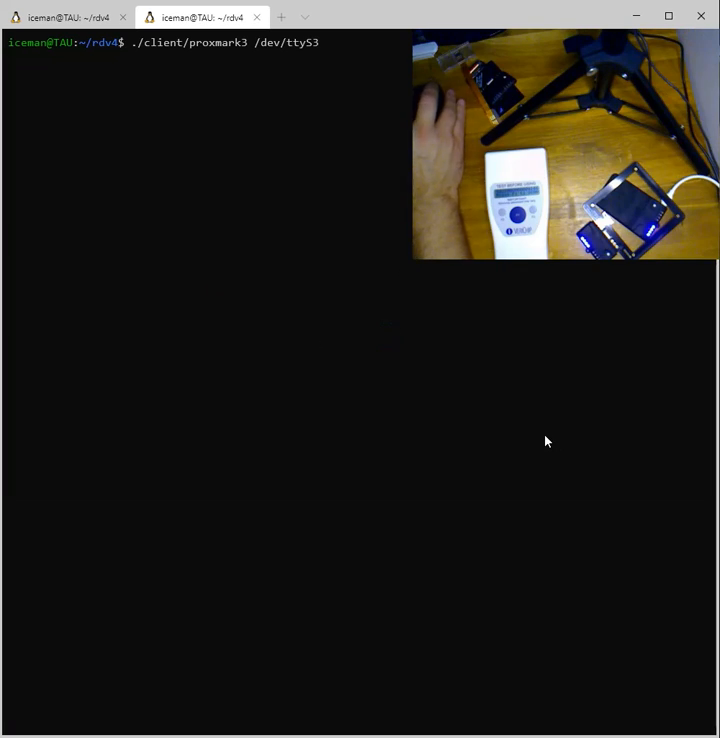
Step: Start the Proxmark3 client on /dev/ttyS3 and clear a stray character from the prompt
key(Return)
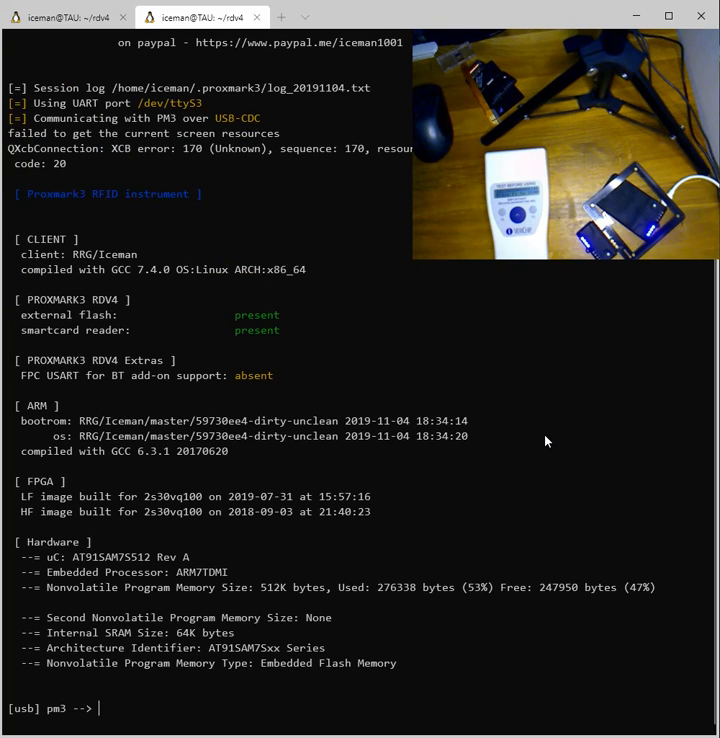
text(h)
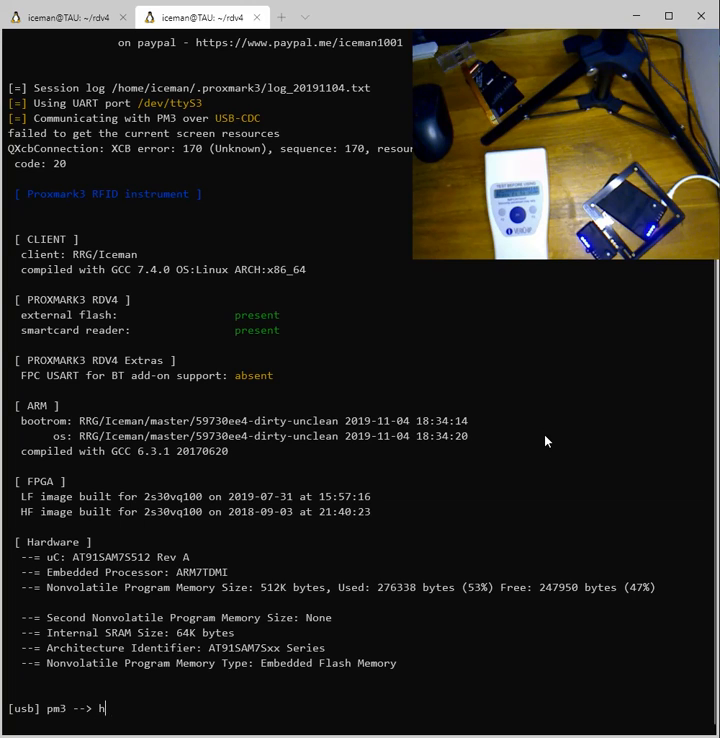
key(Backspace)
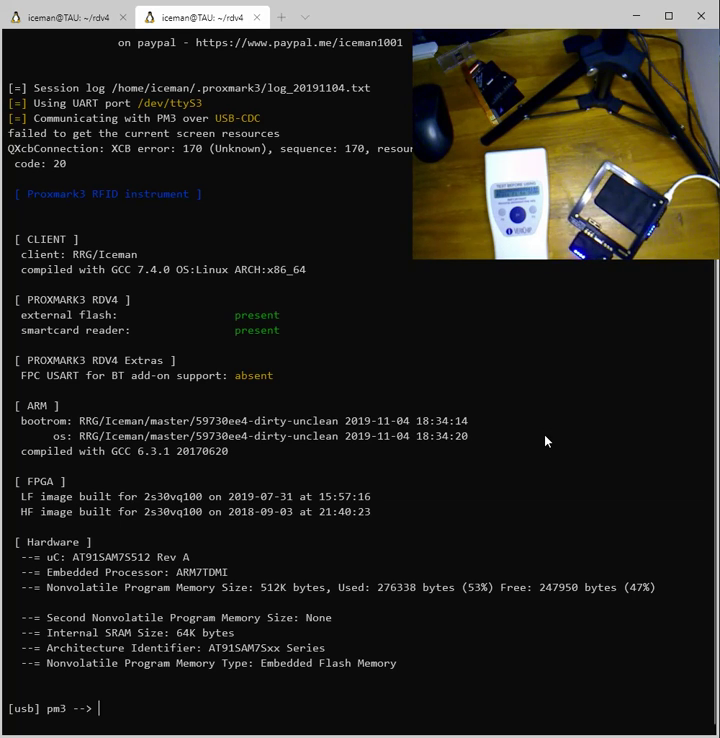
Step: Run lf fdx sim 1022 84146 on the second device
text(lf fdx)
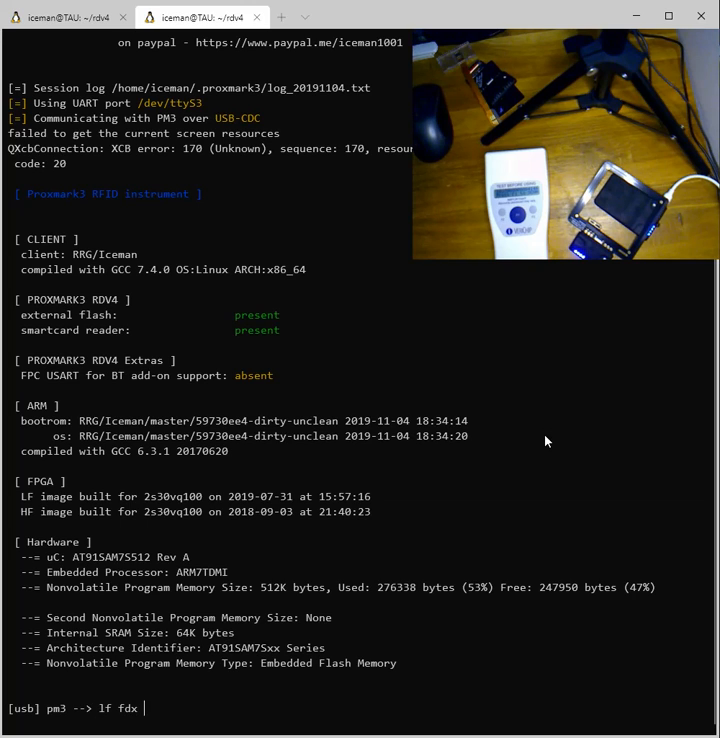
text(sim 100)
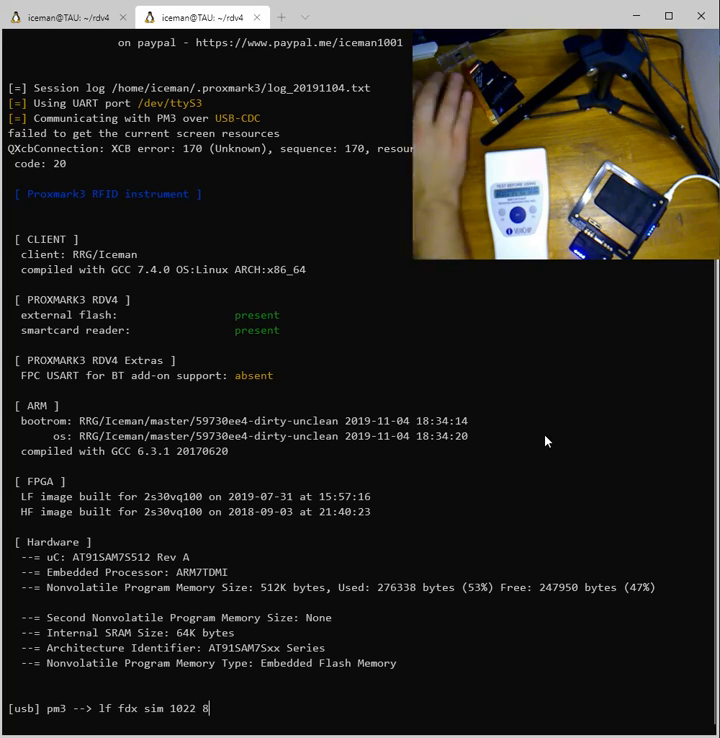
text(146)
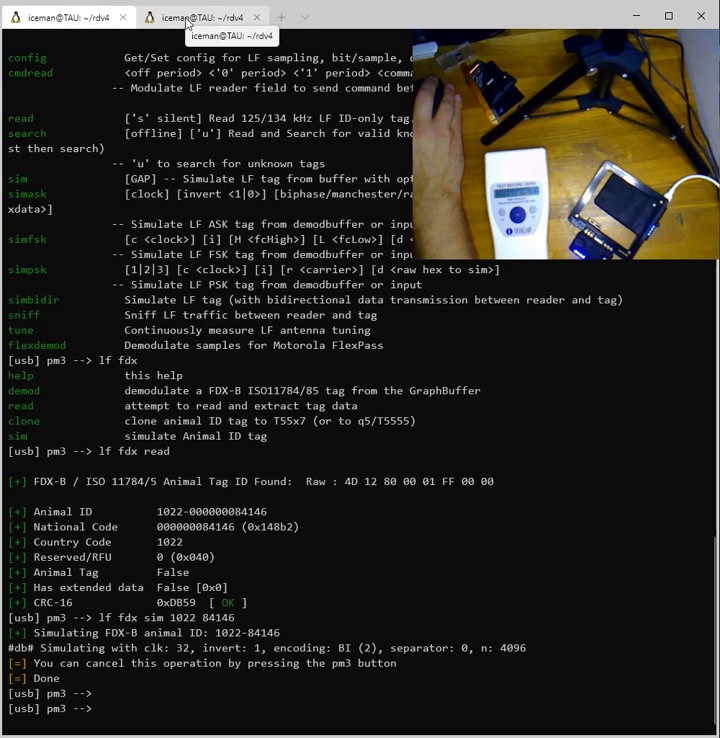
click(205, 17)
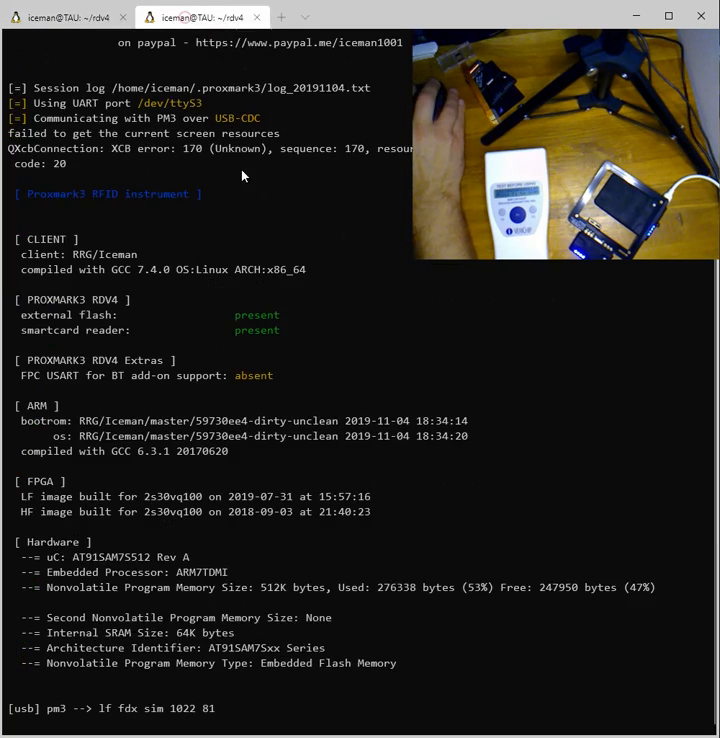
text(4)
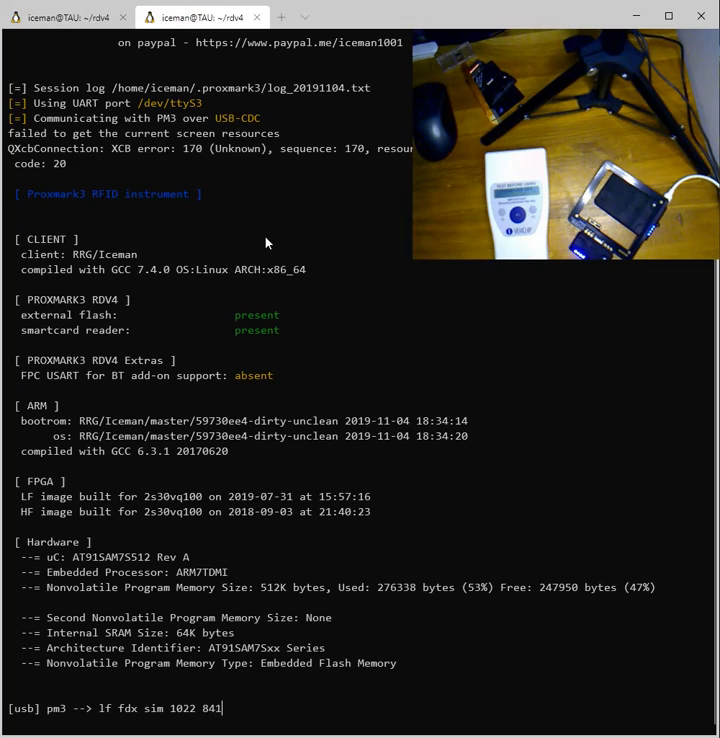
key(Return)
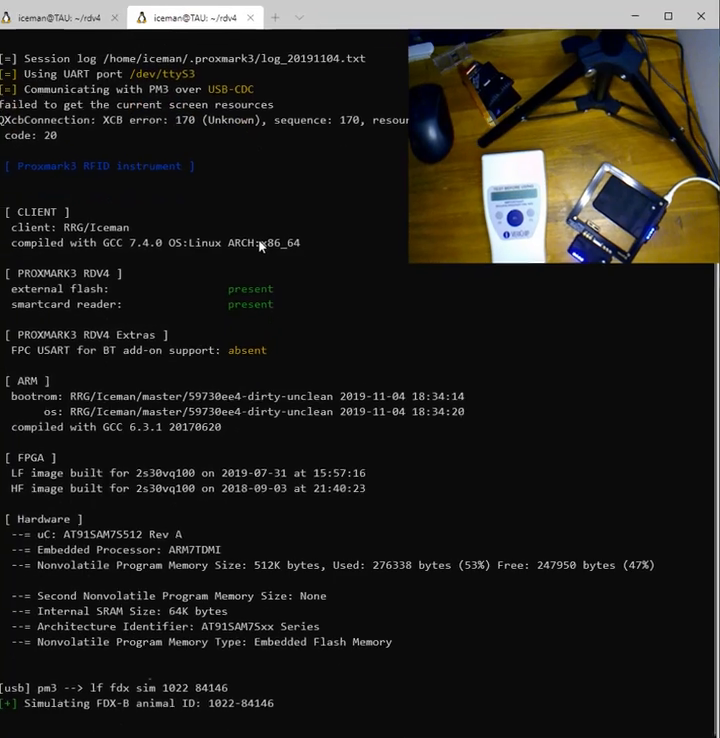